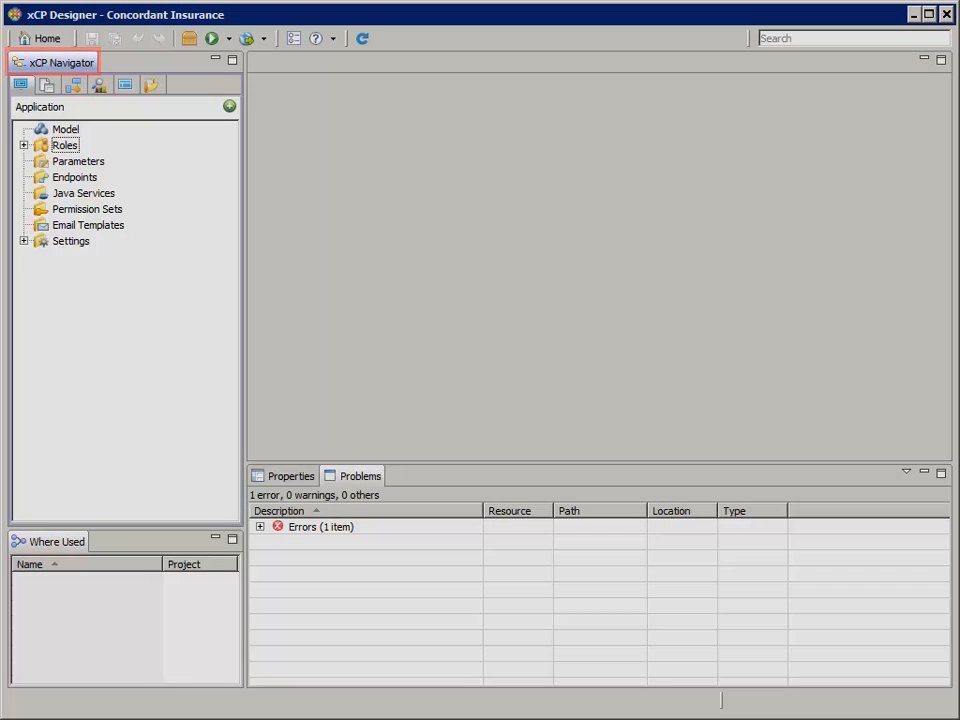
- Show the context menu of the Parameters folder in the xCP Navigator
left_click(290, 476)
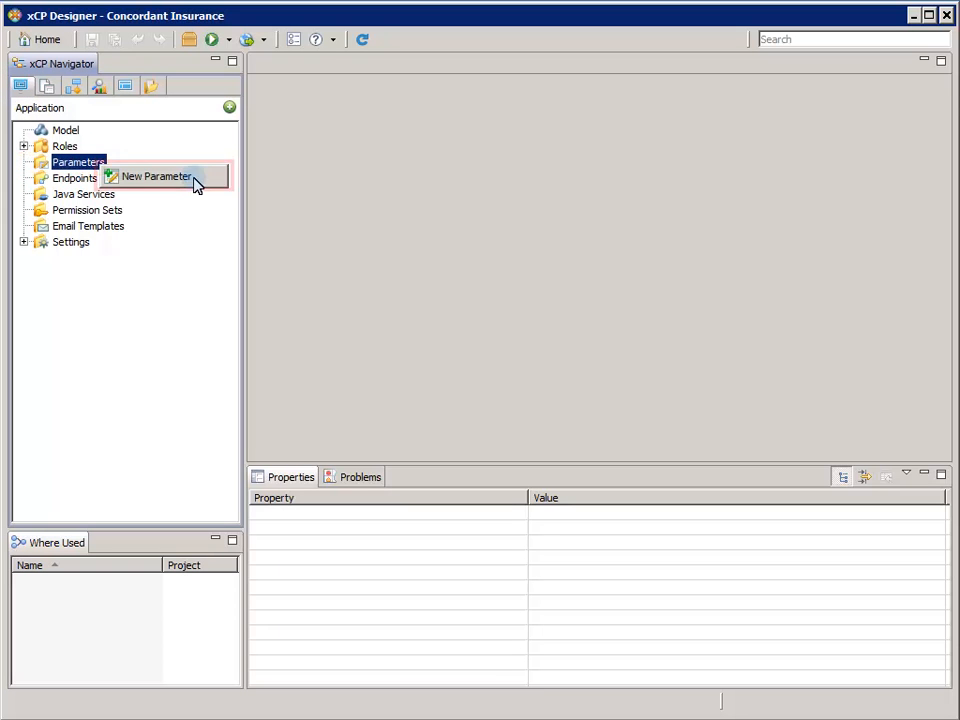
- Create parameter param_Default_Location with type Folder path and finish the wizard
left_click(156, 176)
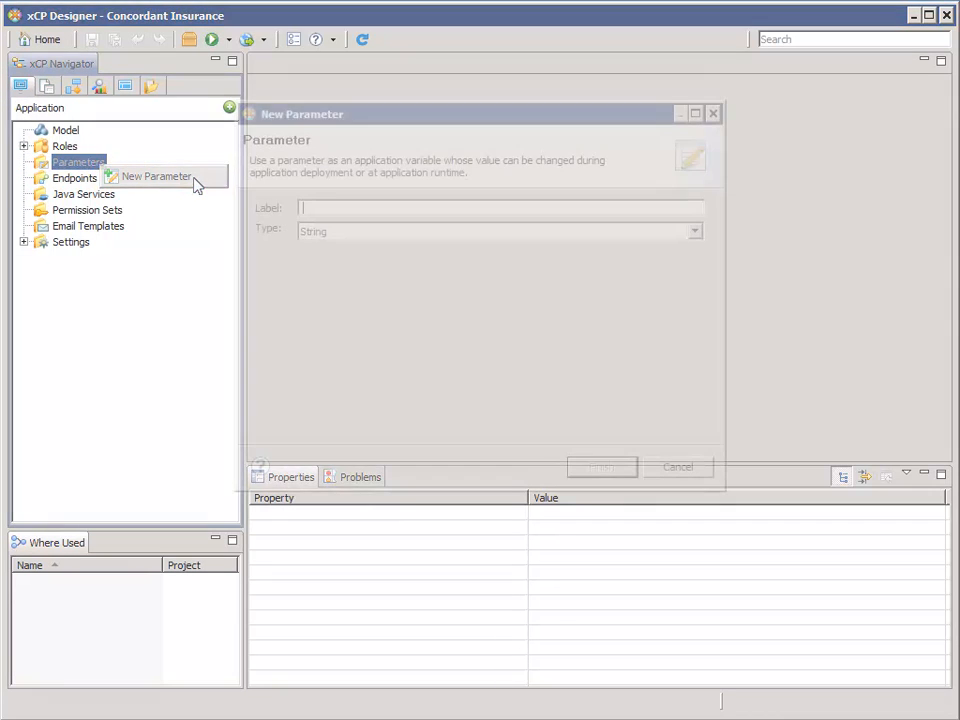
type("param_De")
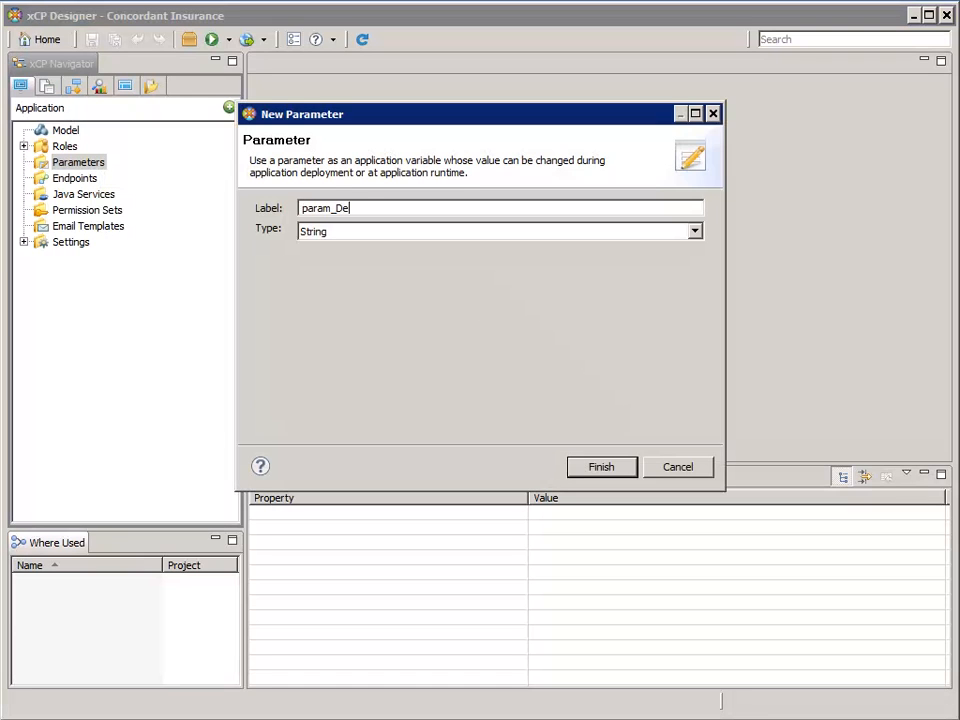
type("fault_locati")
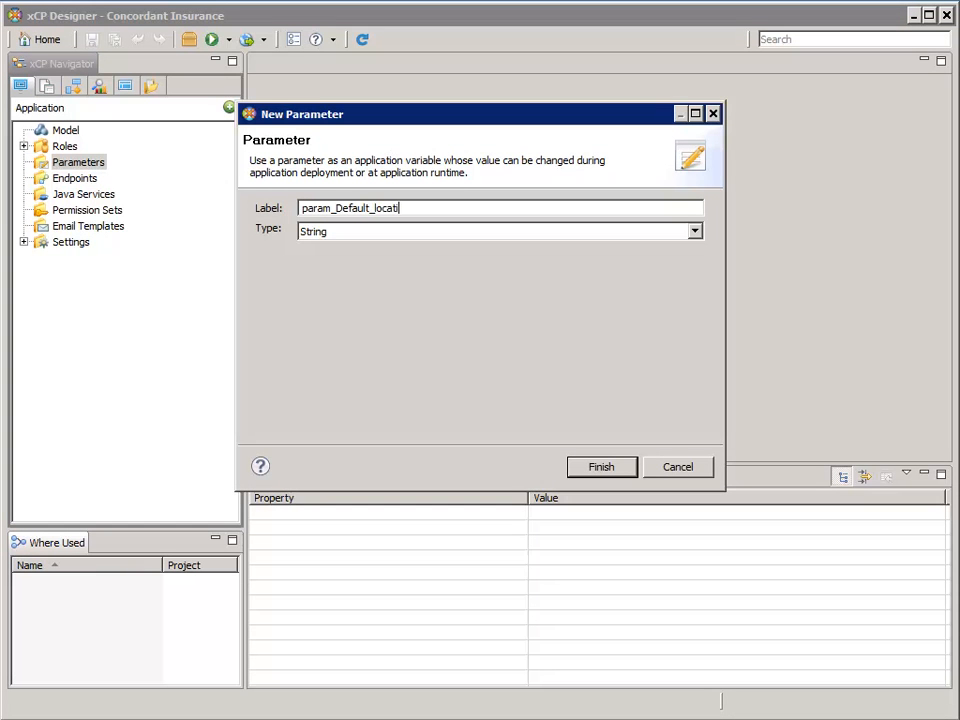
type("ion")
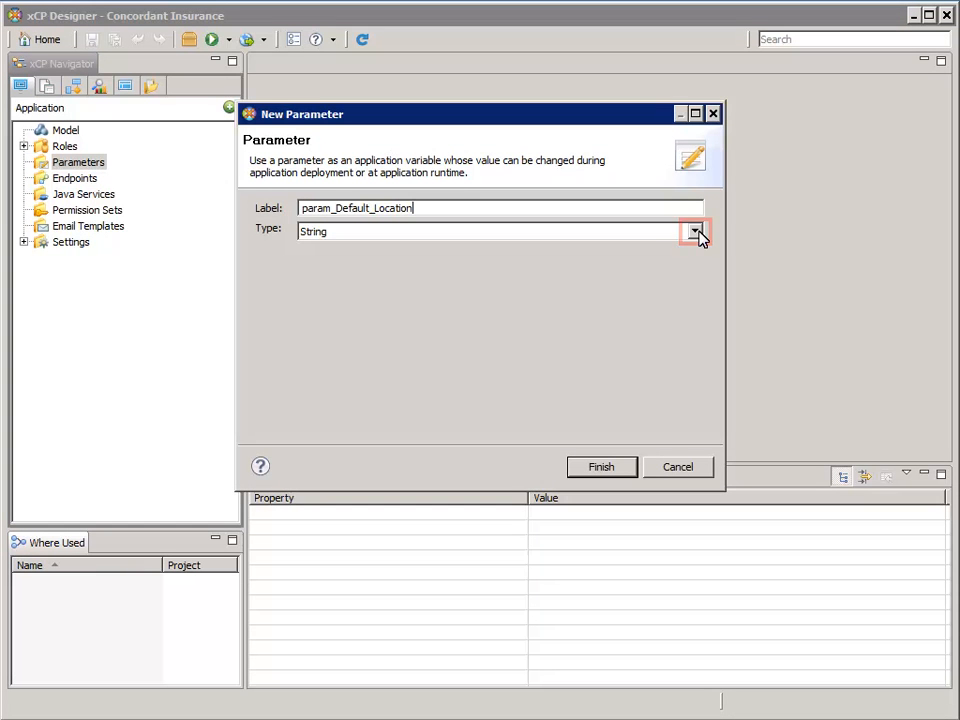
left_click(696, 232)
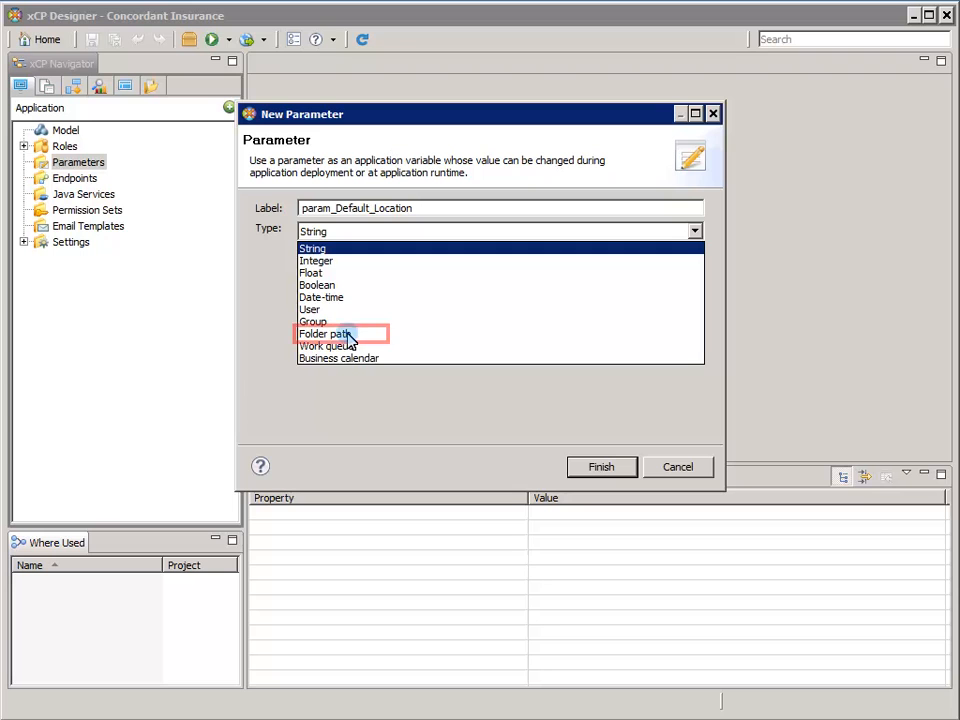
left_click(324, 334)
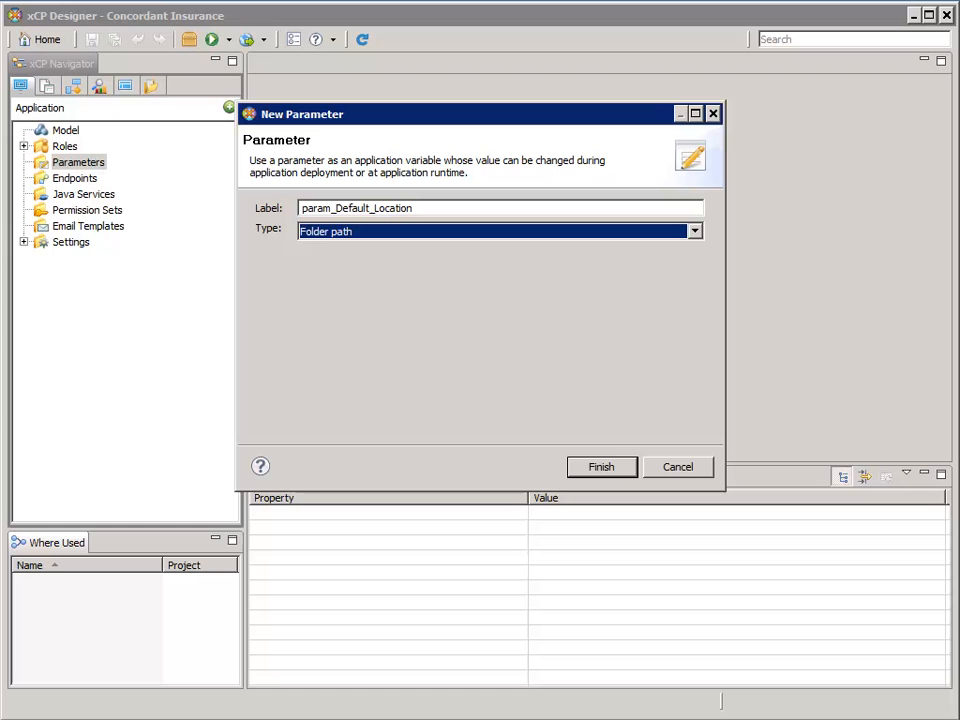
mouse_move(612, 436)
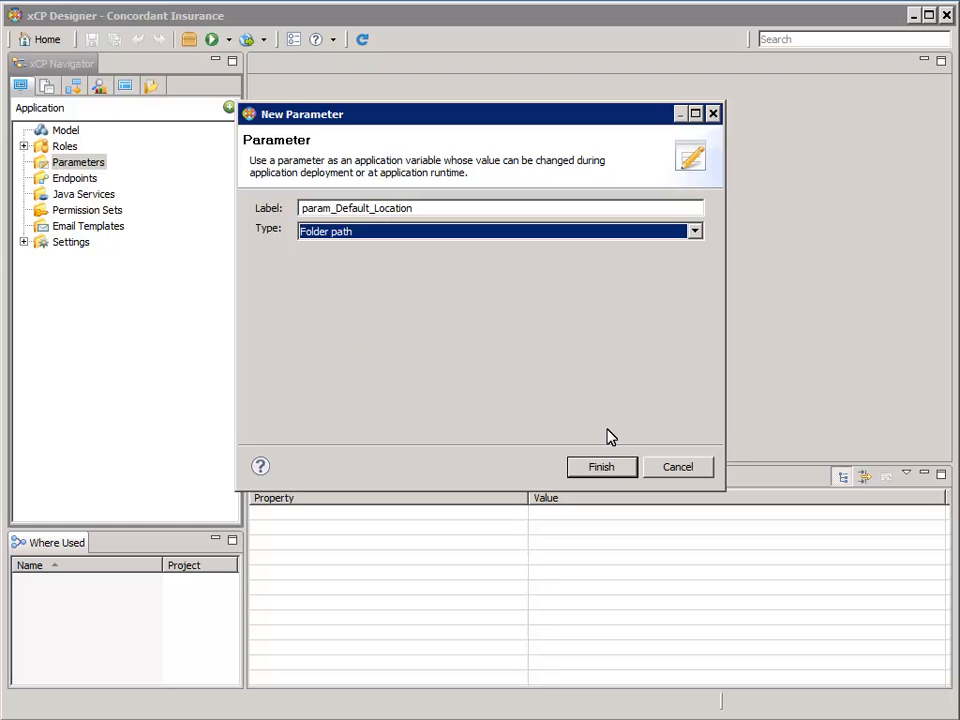
left_click(600, 468)
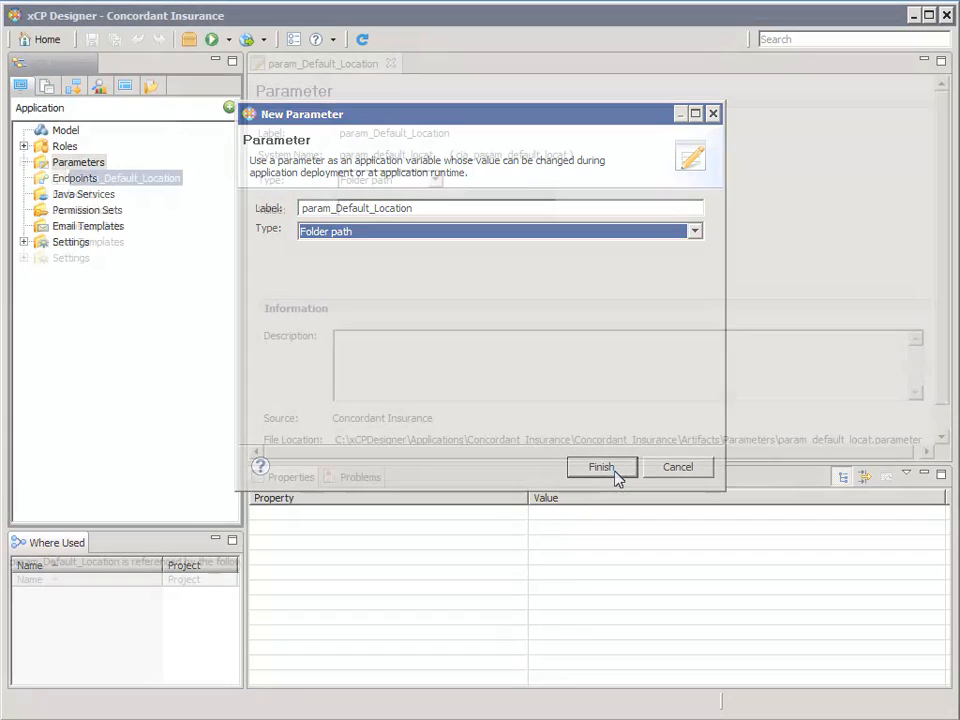
- Place the cursor in the Value field of the param_Default_Location editor
left_click(600, 468)
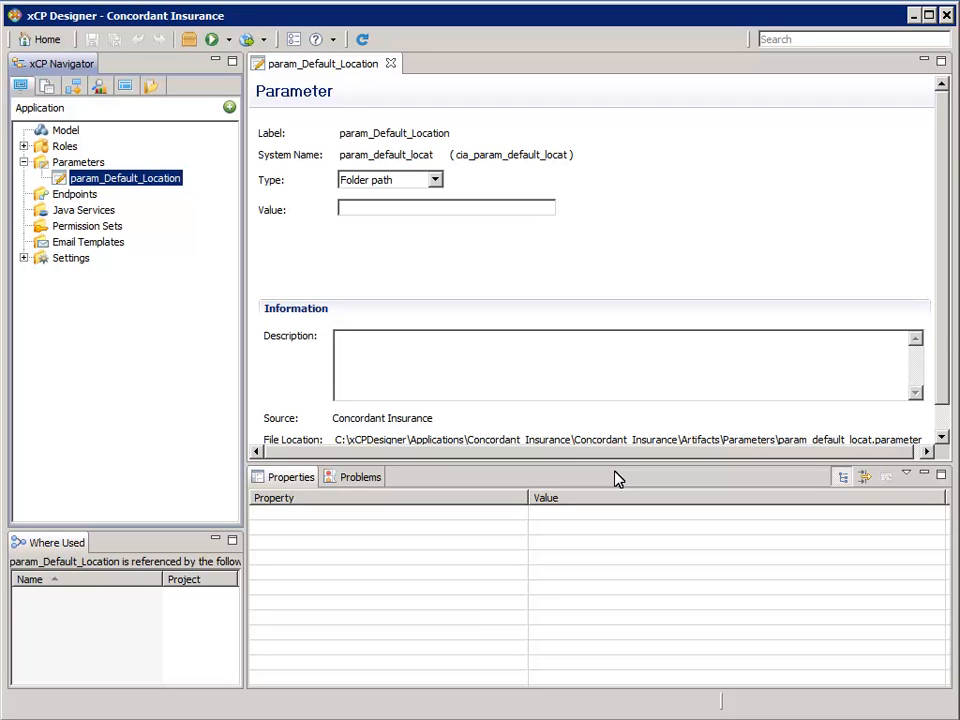
left_click(444, 208)
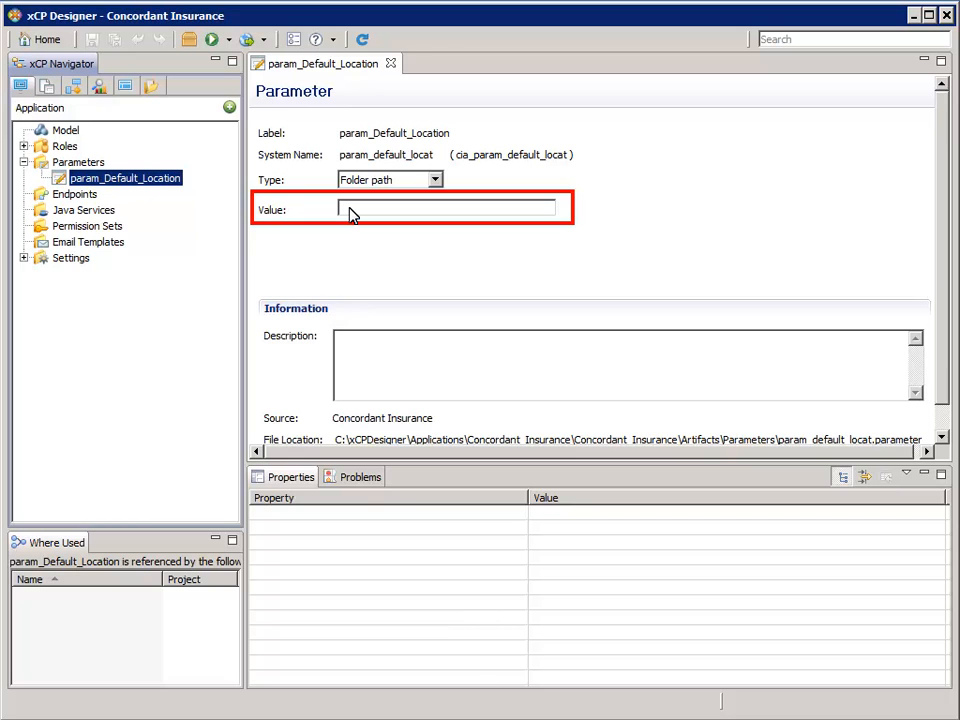
- Enter /Concordant as the parameter's Value
type("/Conco")
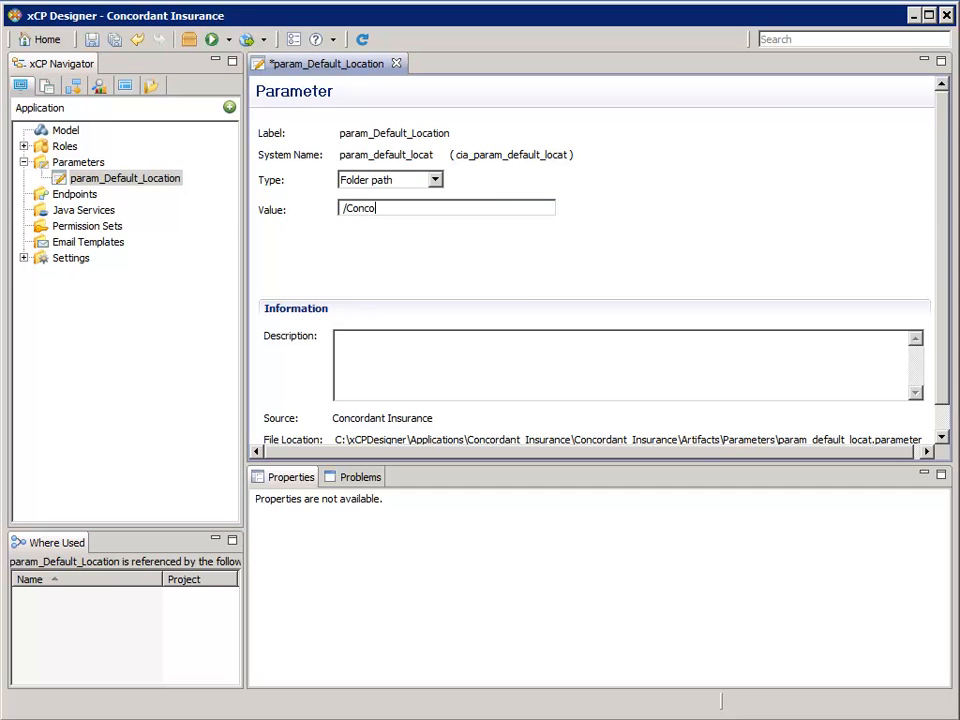
type("rdant")
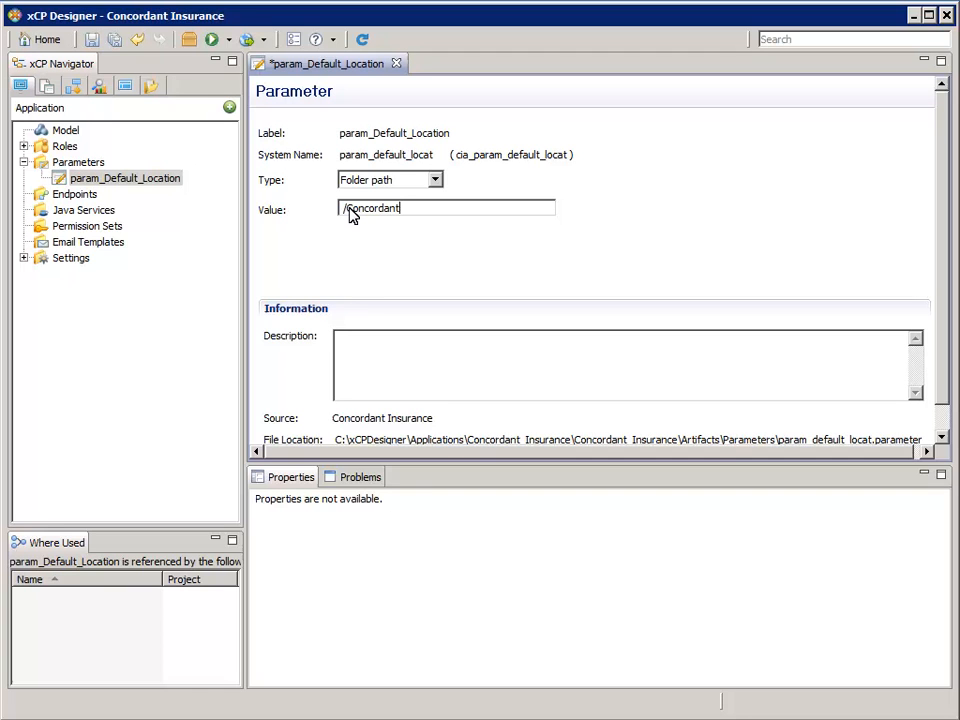
mouse_move(276, 78)
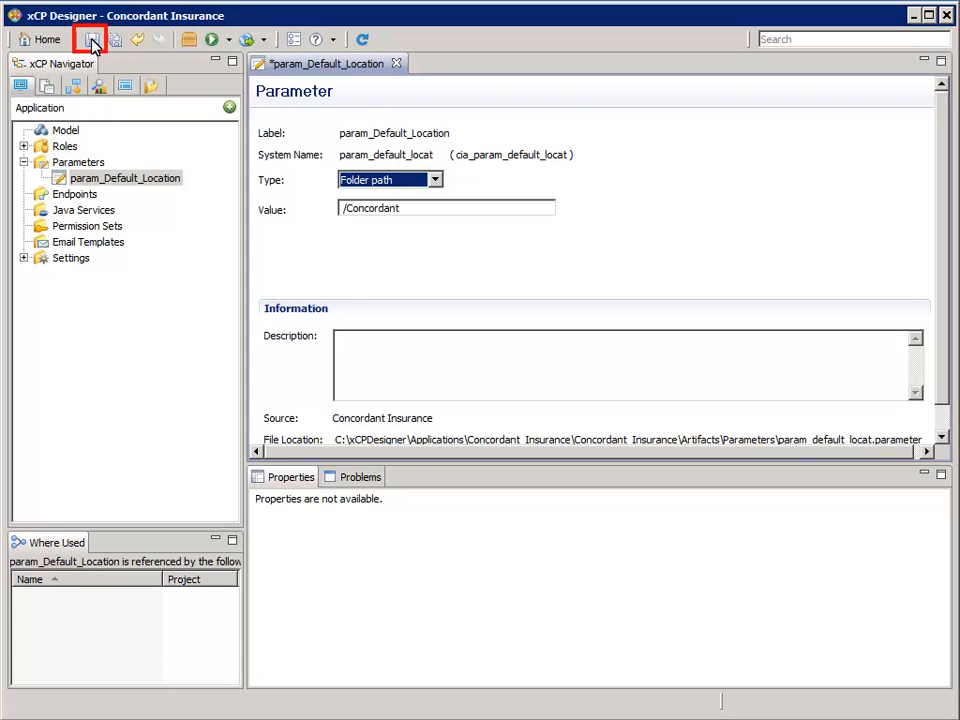
- Save param_Default_Location and close its editor
left_click(92, 40)
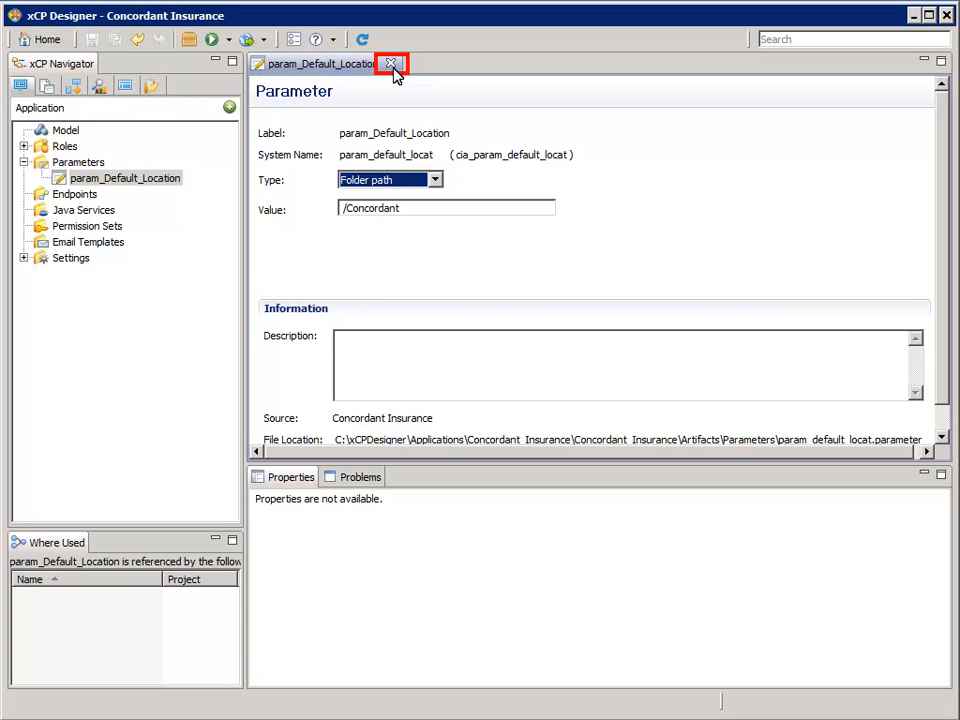
left_click(392, 64)
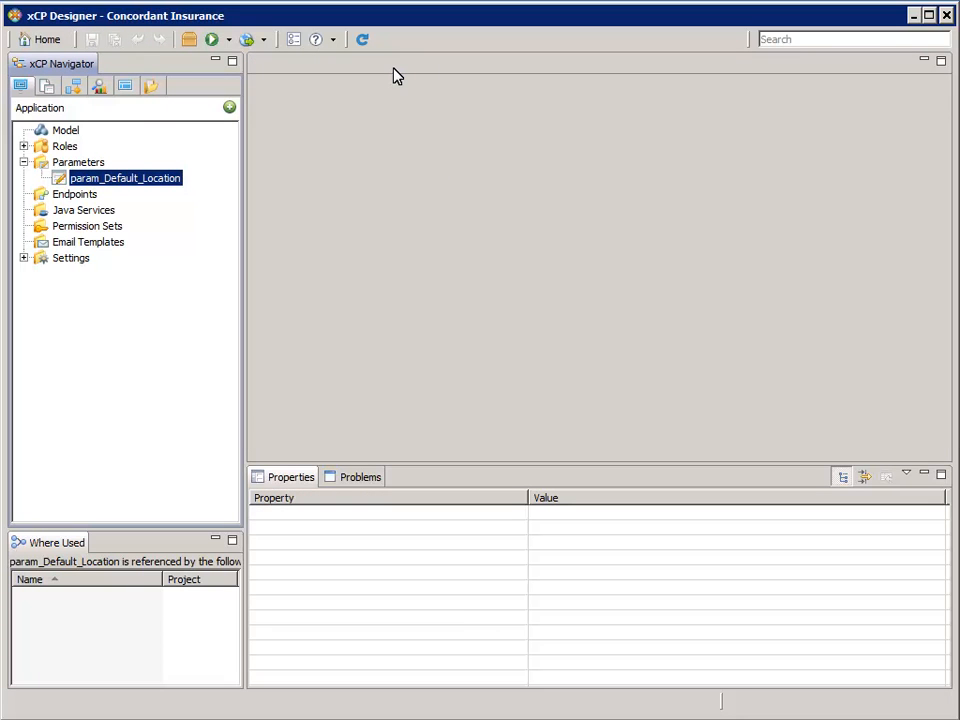